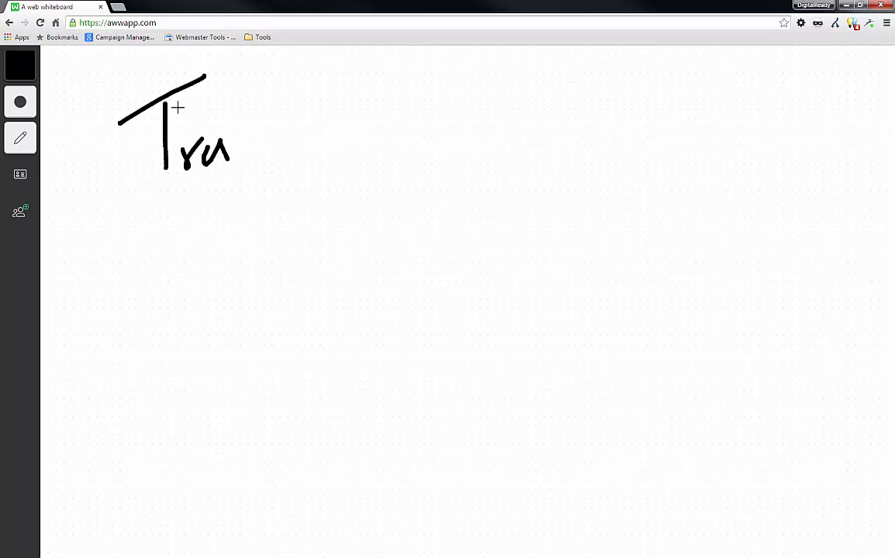
Handwrite 'Tra' and 'Con' and draw a long dividing line between them.
drag(191, 339, 158, 419)
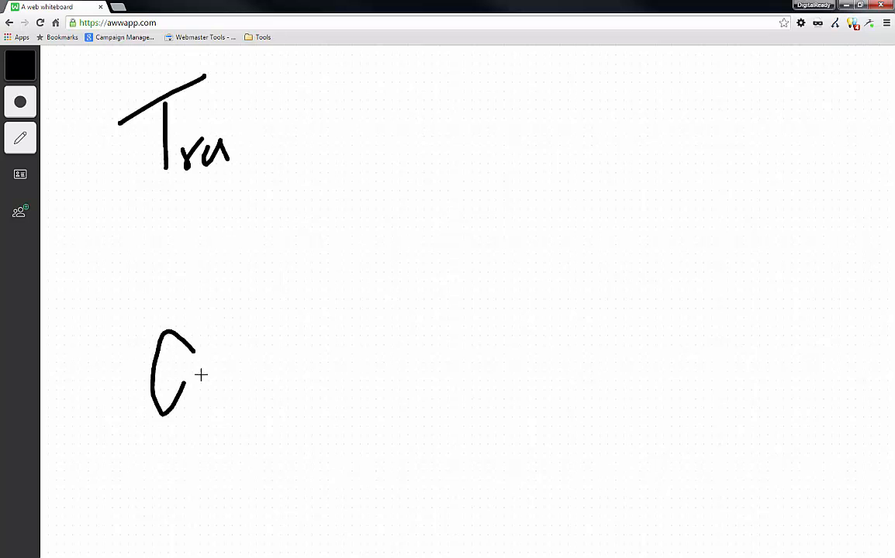
drag(210, 353, 267, 391)
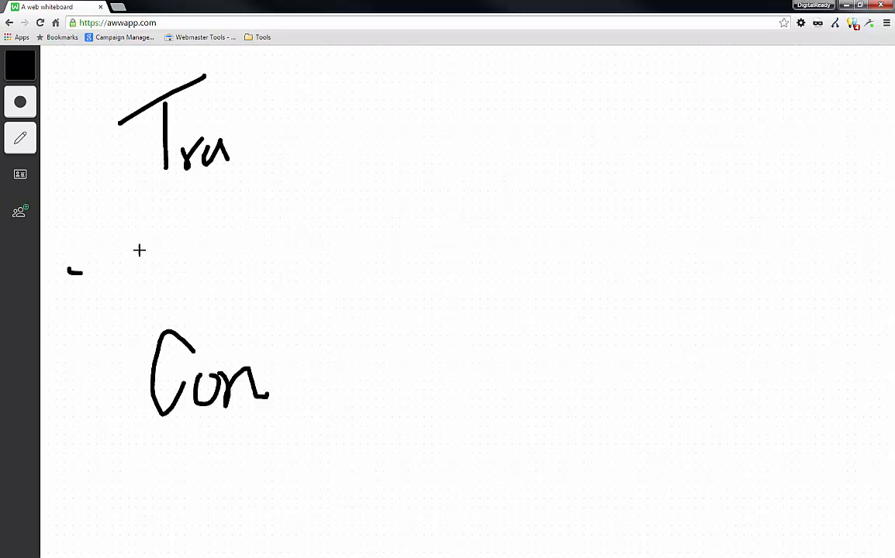
drag(75, 271, 314, 195)
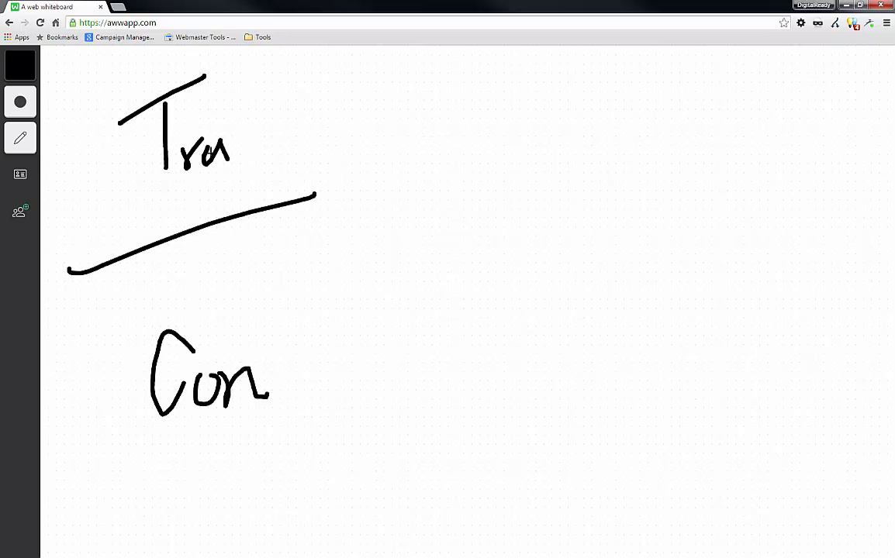
mouse_move(308, 109)
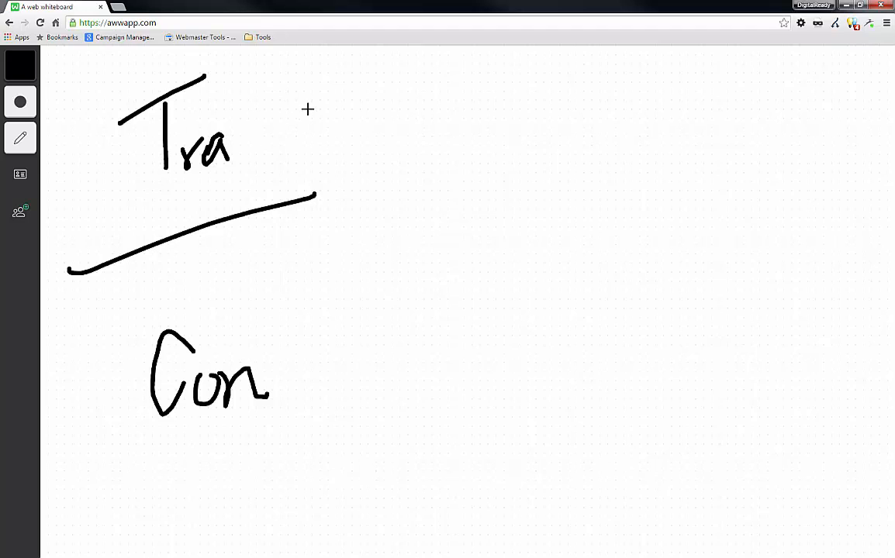
mouse_move(332, 108)
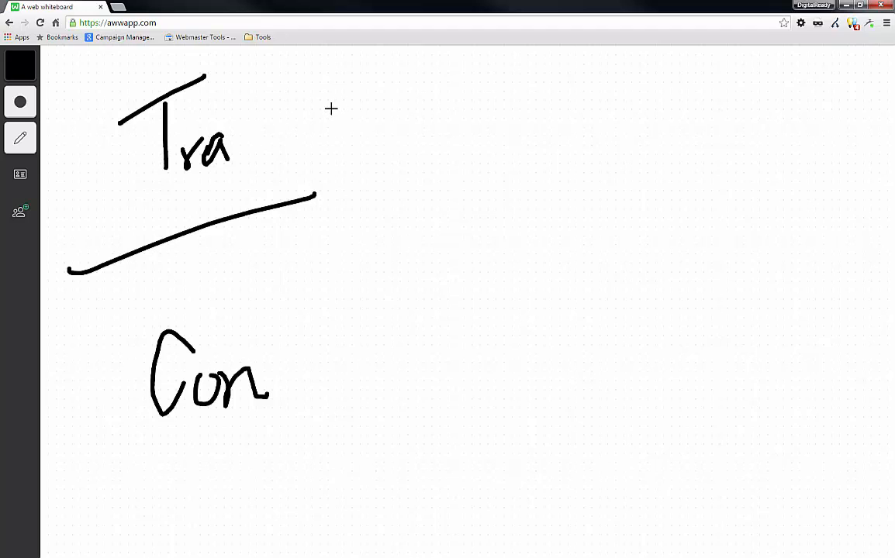
mouse_move(329, 102)
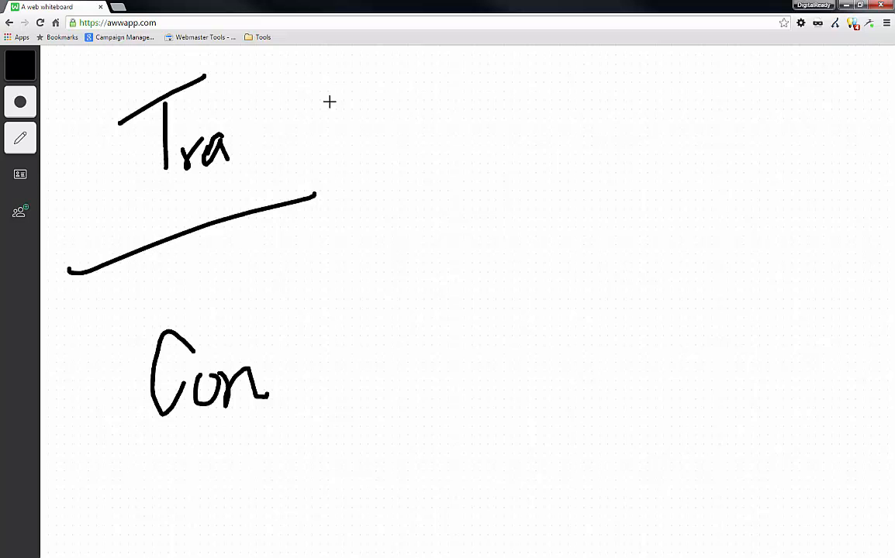
mouse_move(358, 91)
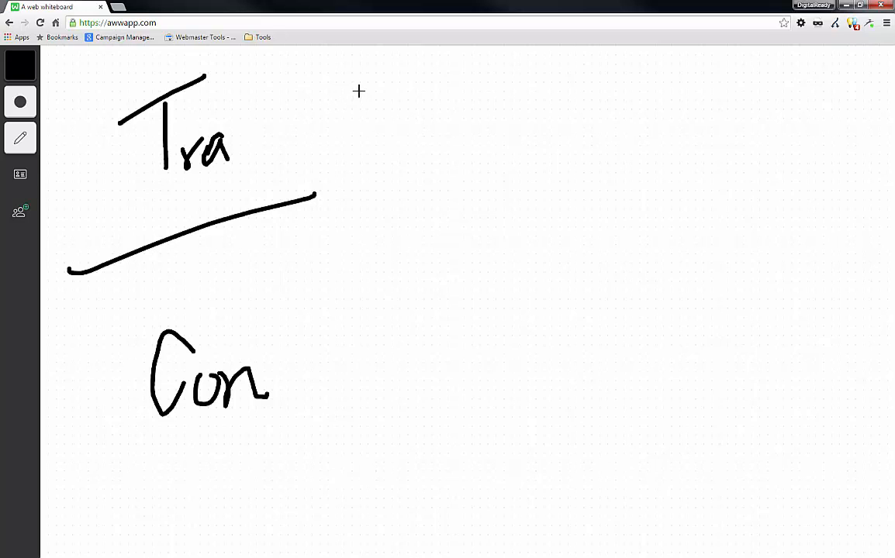
mouse_move(323, 105)
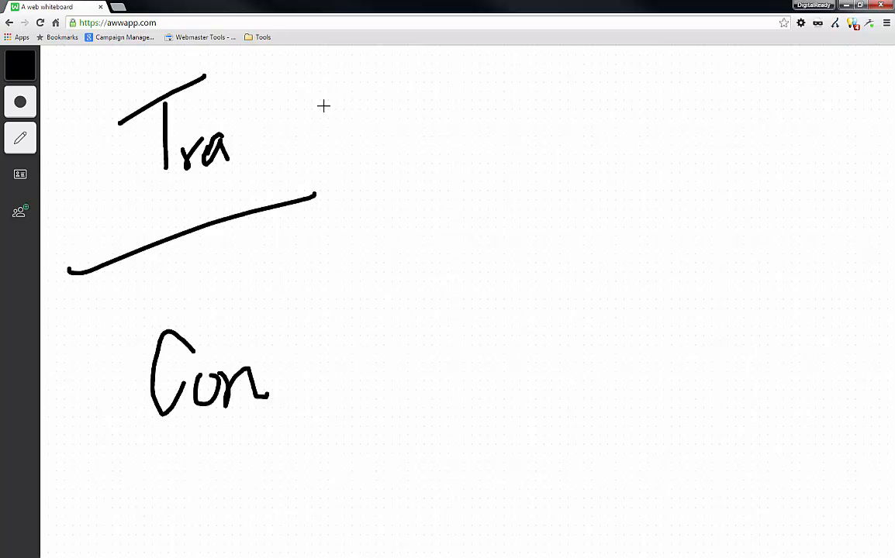
mouse_move(306, 87)
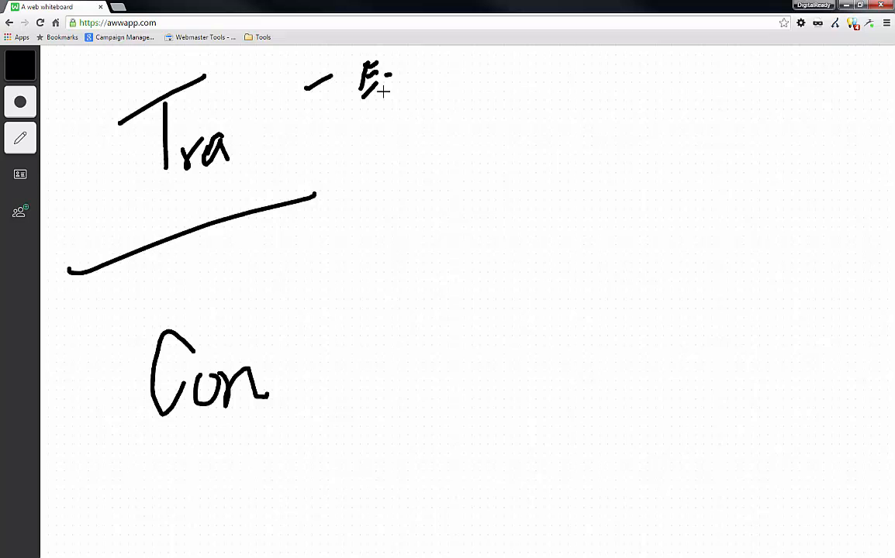
Finish the note 'Easy' beside Tra and strike through it with two lines.
drag(381, 80, 422, 78)
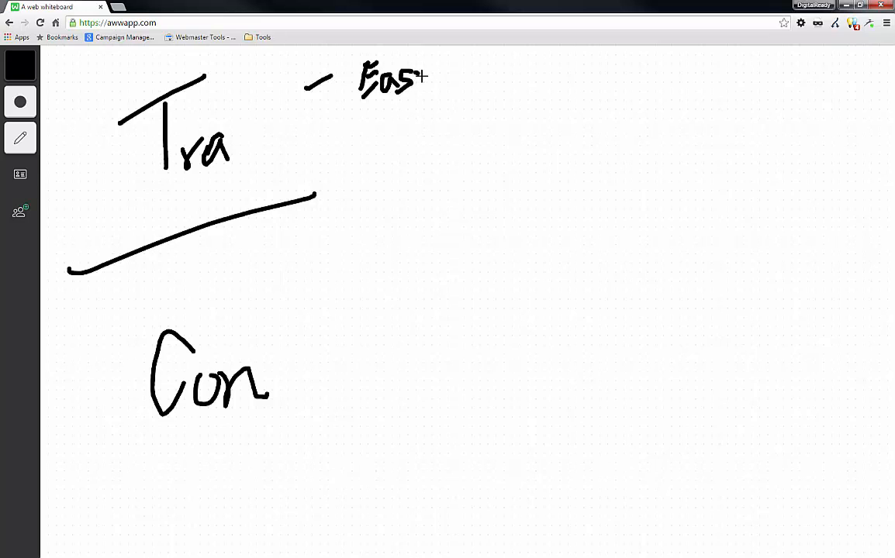
drag(419, 75, 416, 121)
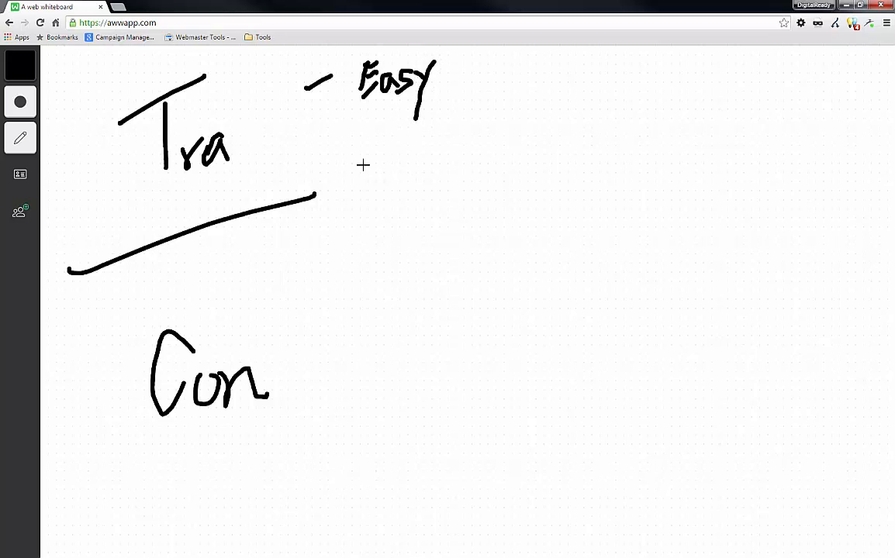
mouse_move(400, 162)
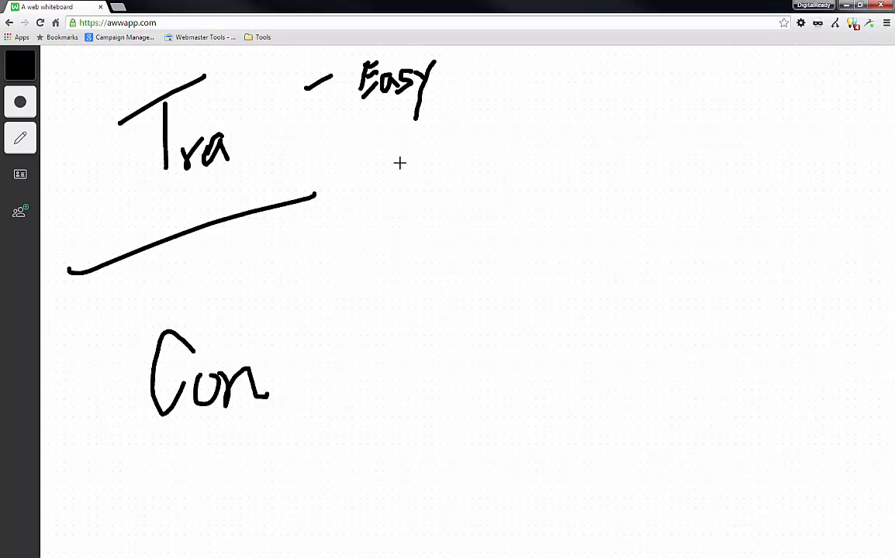
drag(349, 124, 376, 115)
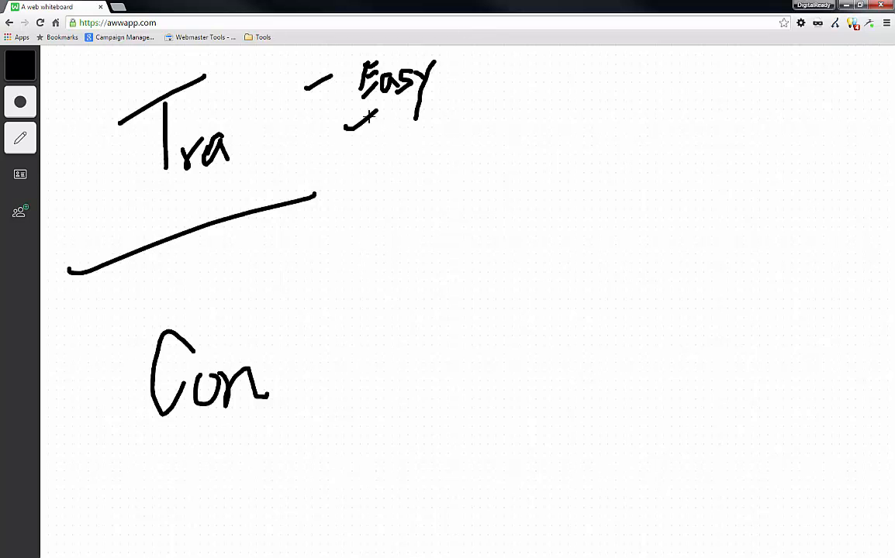
drag(354, 143, 454, 47)
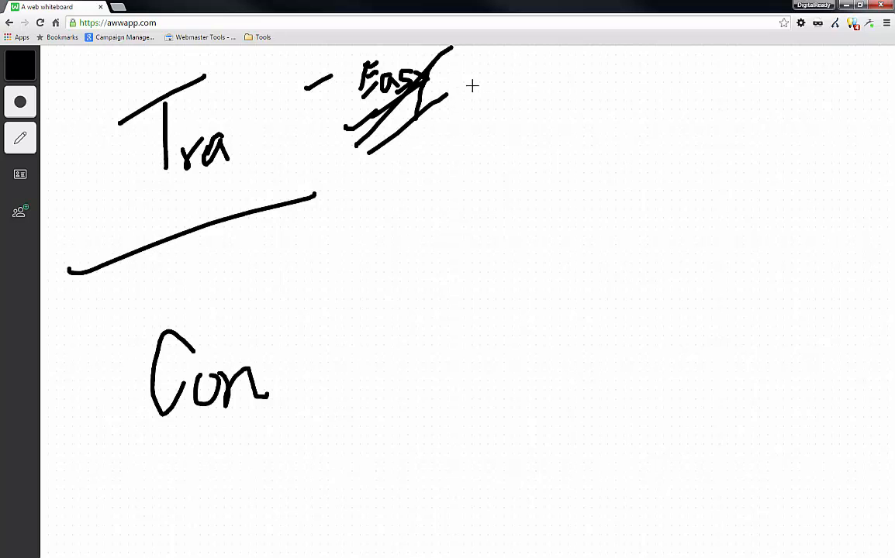
mouse_move(478, 114)
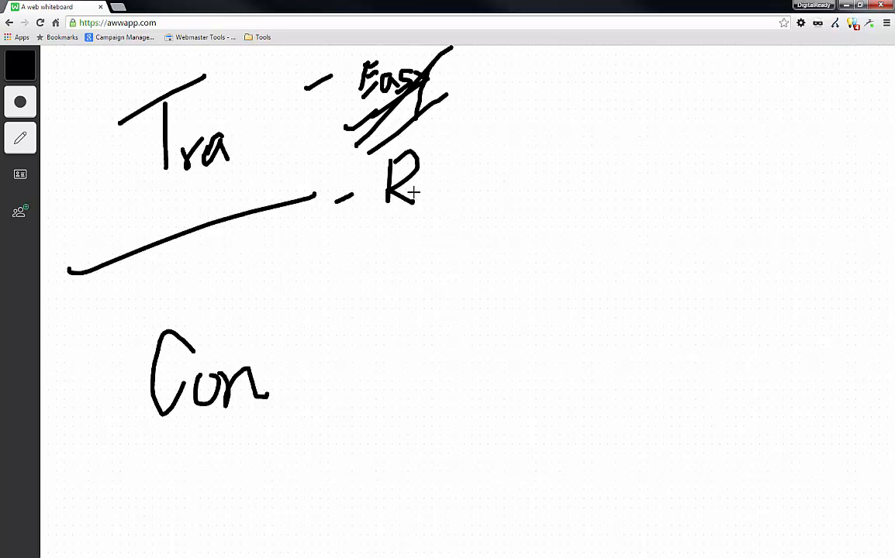
Write 'Rel' below the crossed-out Easy and begin a dash beside Con.
drag(419, 174, 447, 194)
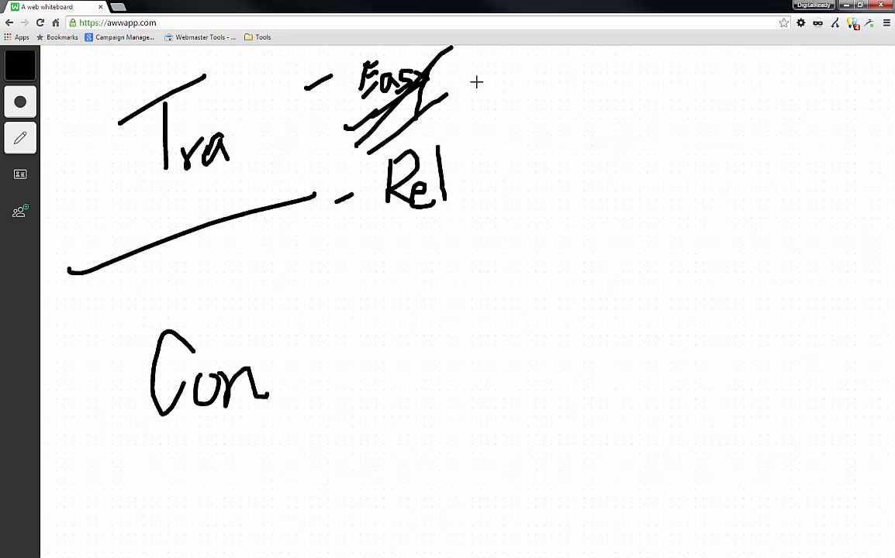
mouse_move(322, 332)
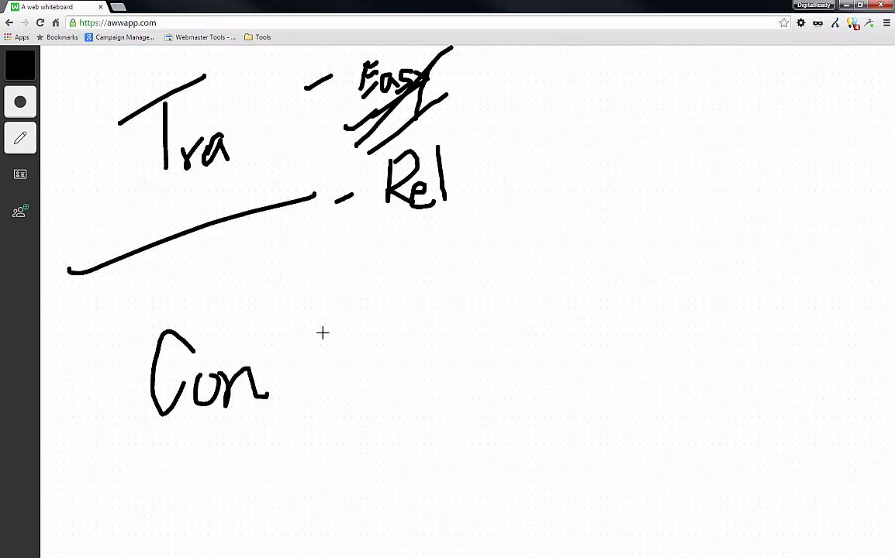
drag(333, 313, 357, 297)
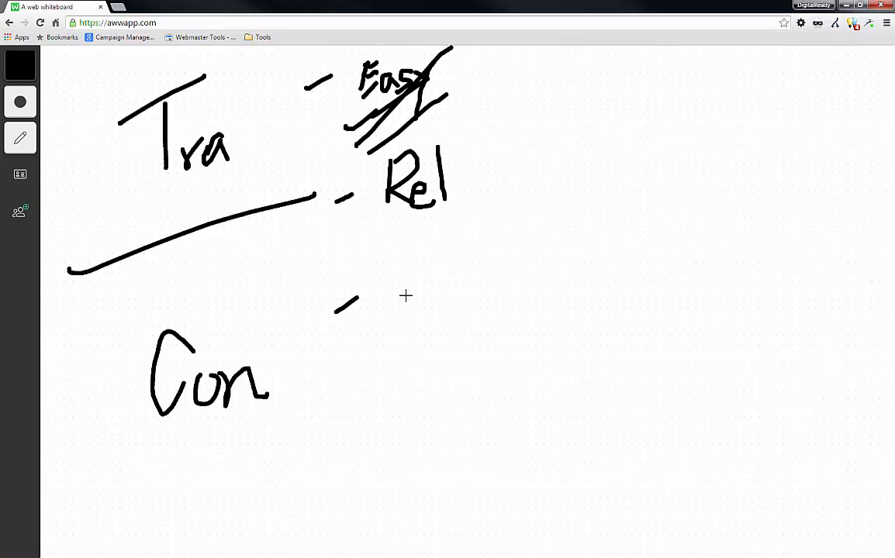
mouse_move(402, 292)
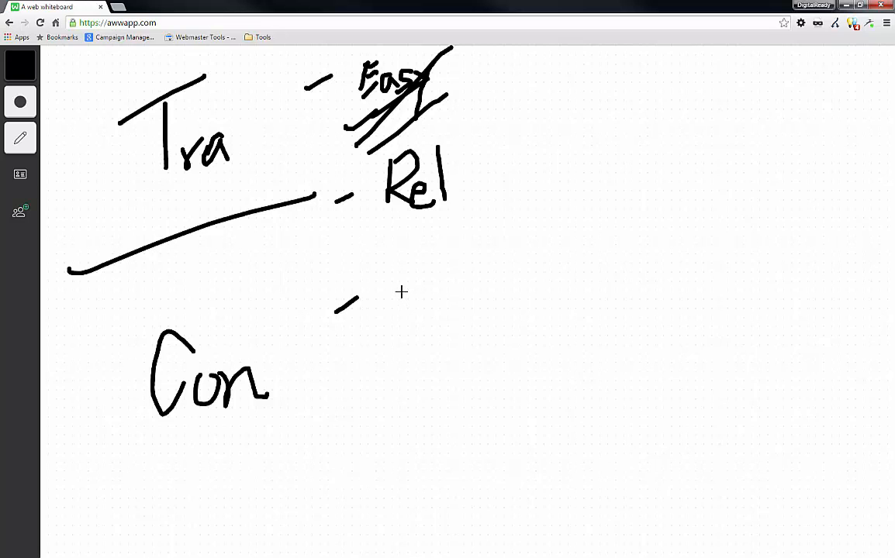
mouse_move(391, 287)
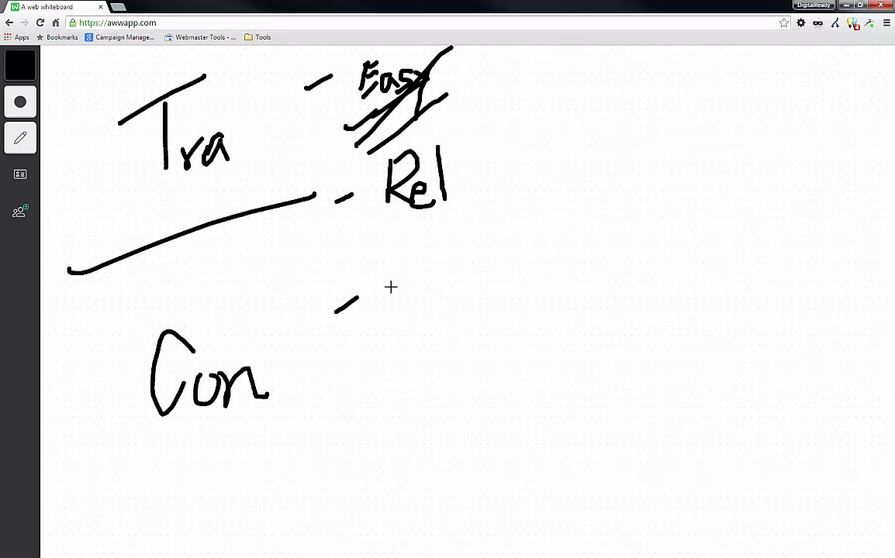
mouse_move(394, 287)
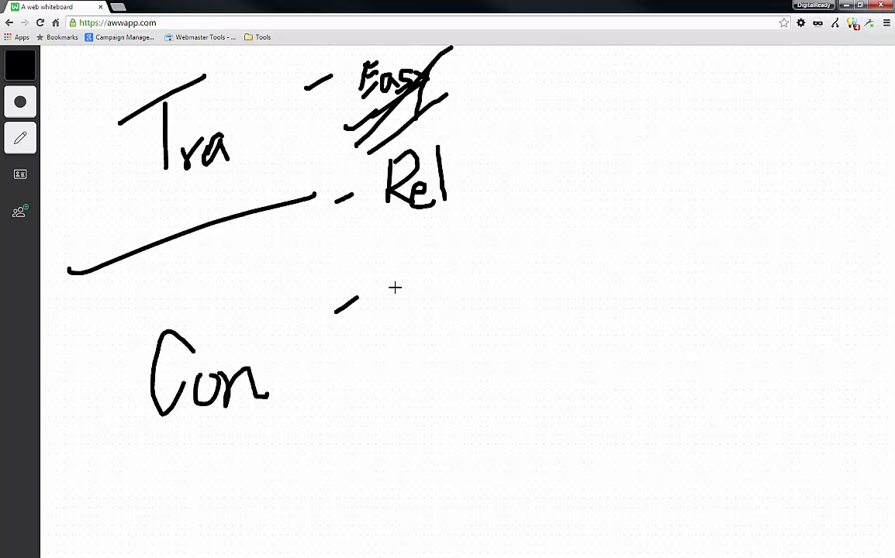
mouse_move(394, 290)
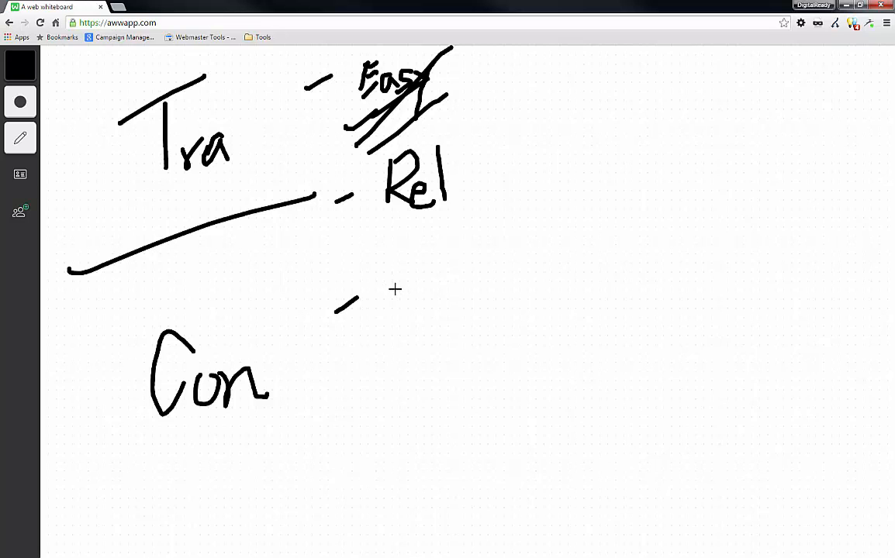
Handwrite 'Trust' beside Con's dash and outline the Tra heading with a box.
drag(415, 266, 404, 318)
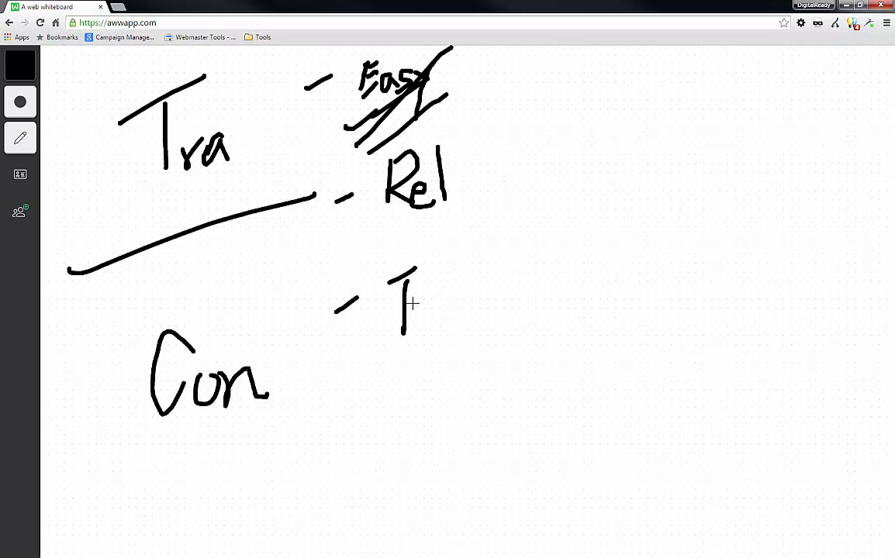
drag(416, 303, 457, 318)
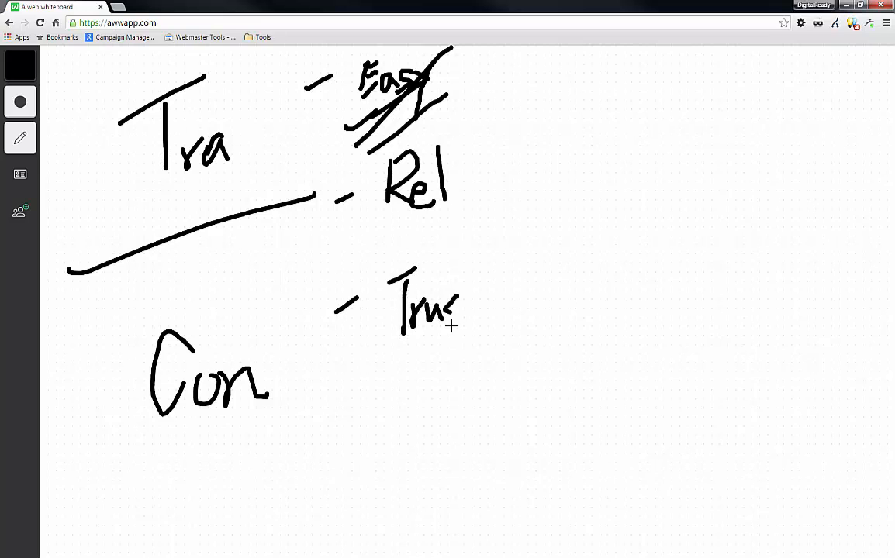
drag(457, 303, 488, 311)
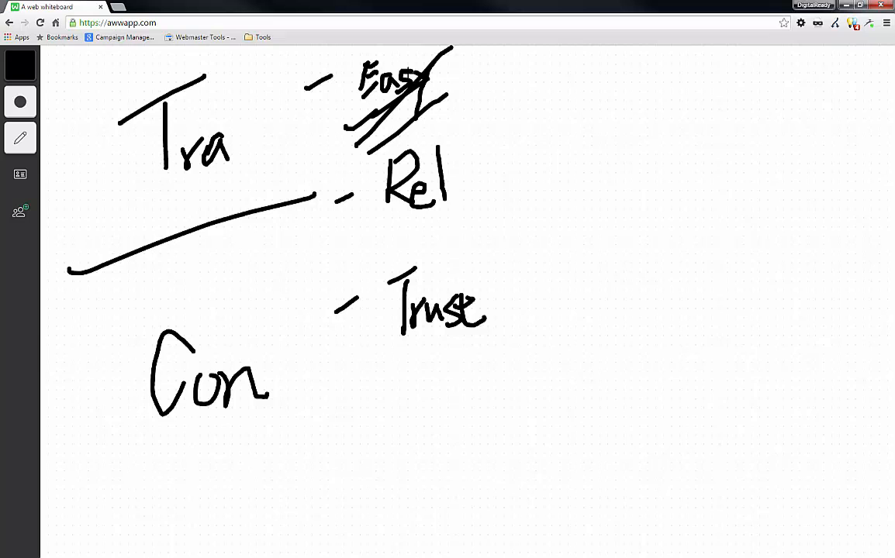
drag(577, 117, 666, 56)
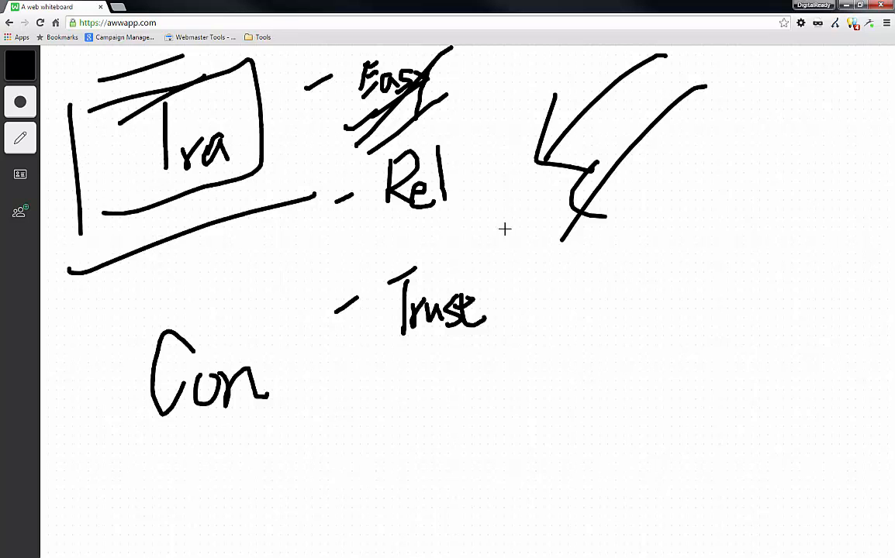
Draw two curved arrows sweeping from Rel and Trust down into Con.
drag(403, 241, 318, 411)
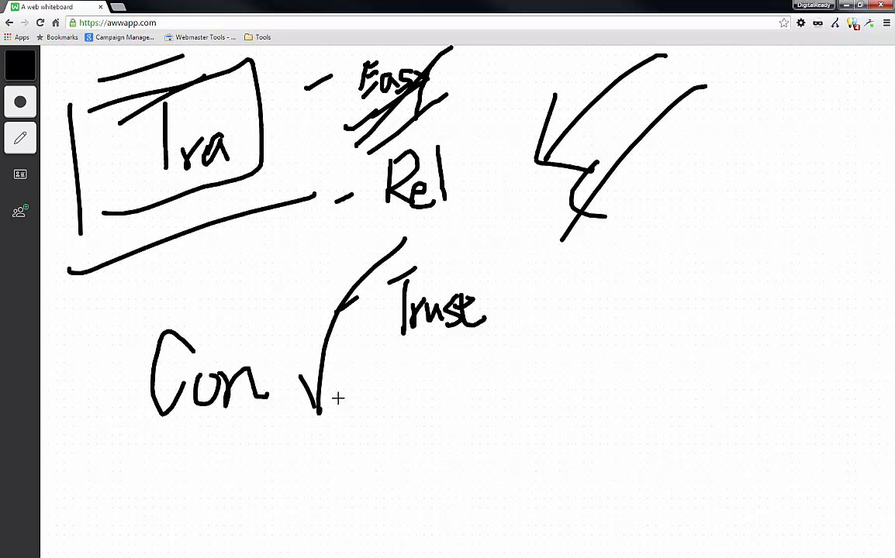
drag(380, 411, 493, 256)
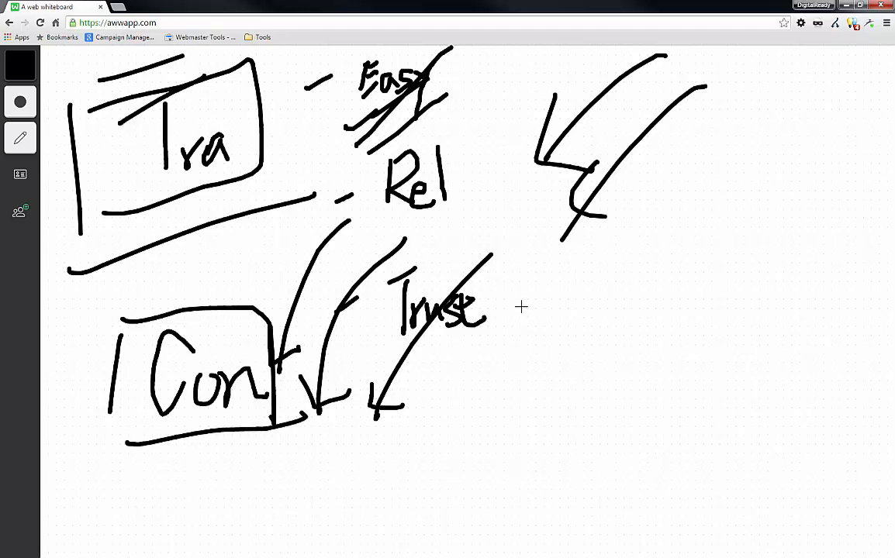
mouse_move(504, 344)
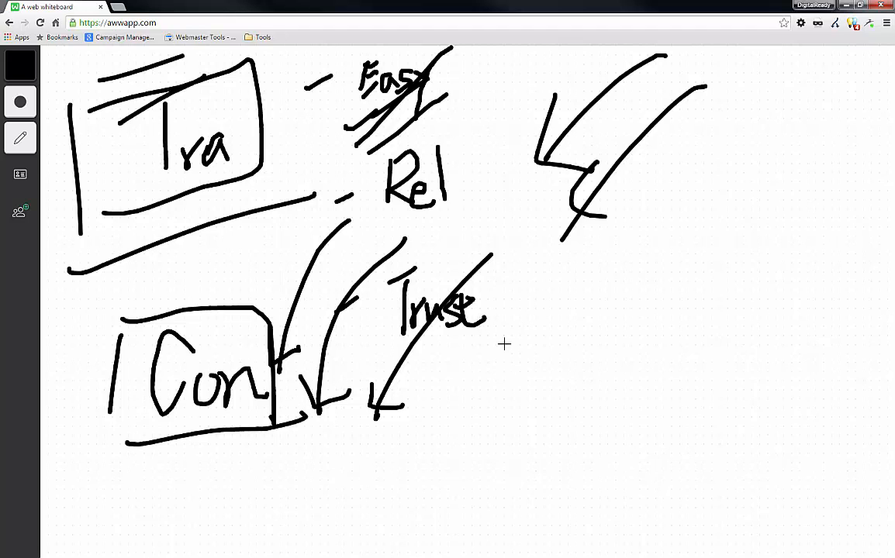
Handwrite the 'SEO' label in large letters to the right of Trust.
drag(543, 310, 512, 380)
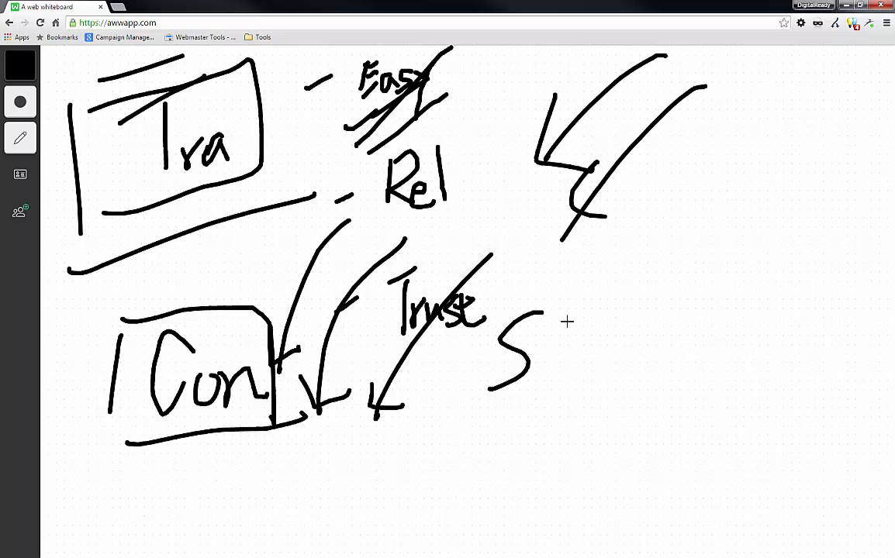
drag(587, 321, 571, 372)
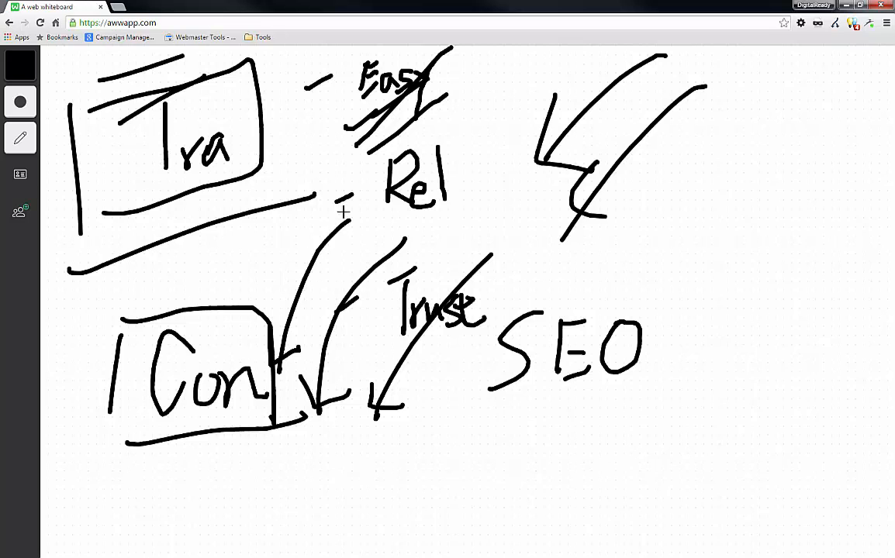
mouse_move(543, 302)
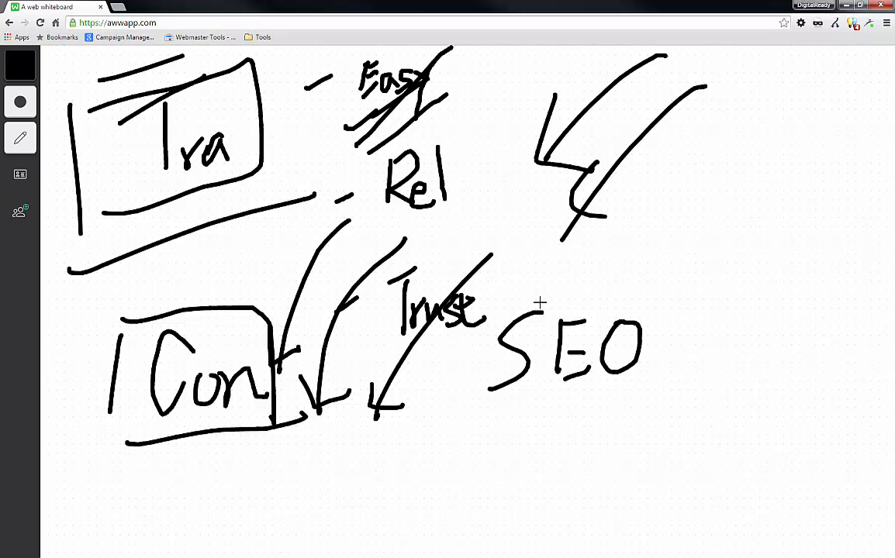
mouse_move(177, 366)
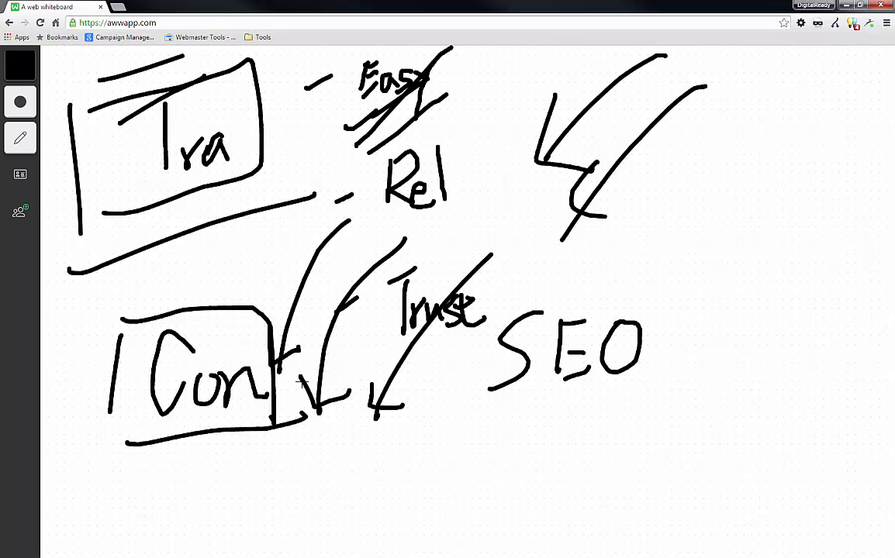
mouse_move(385, 335)
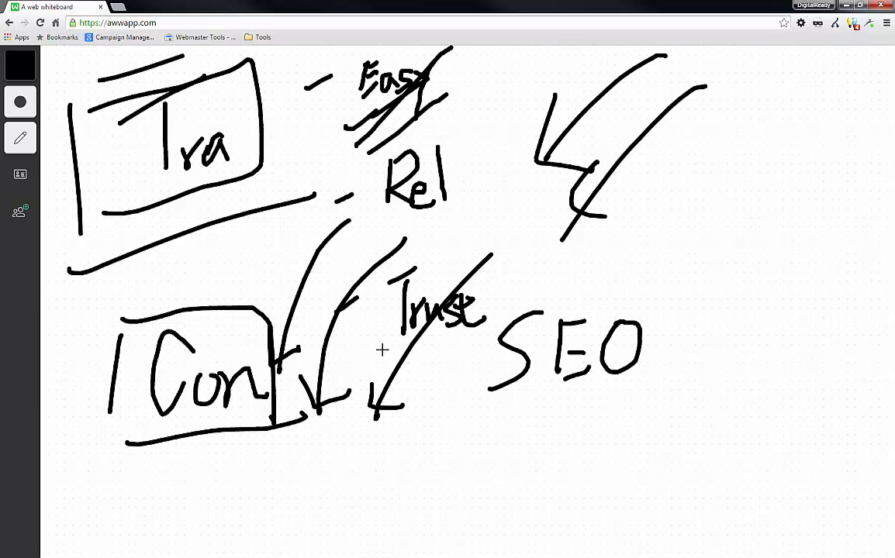
mouse_move(372, 344)
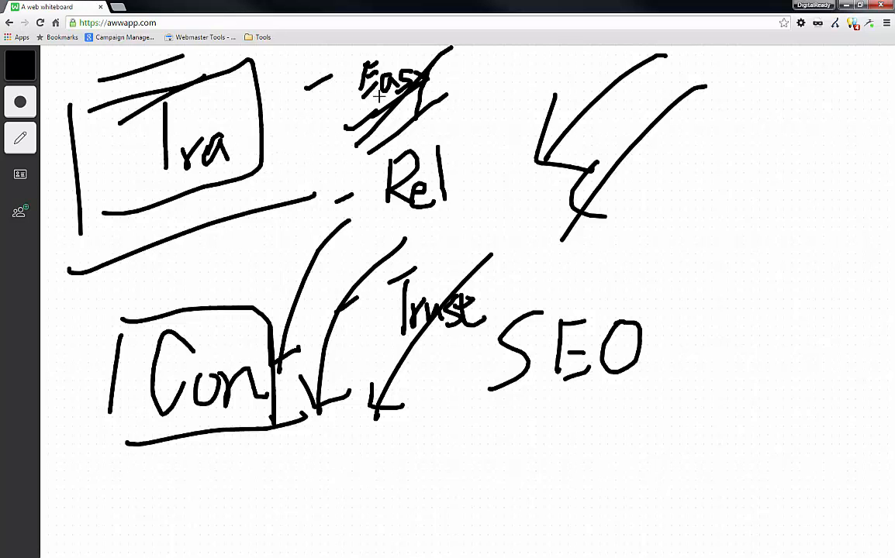
mouse_move(484, 86)
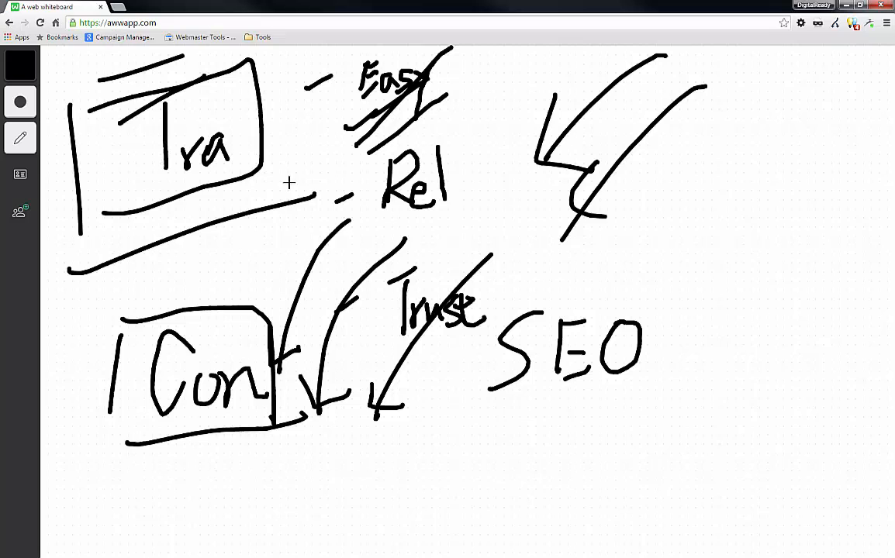
mouse_move(289, 124)
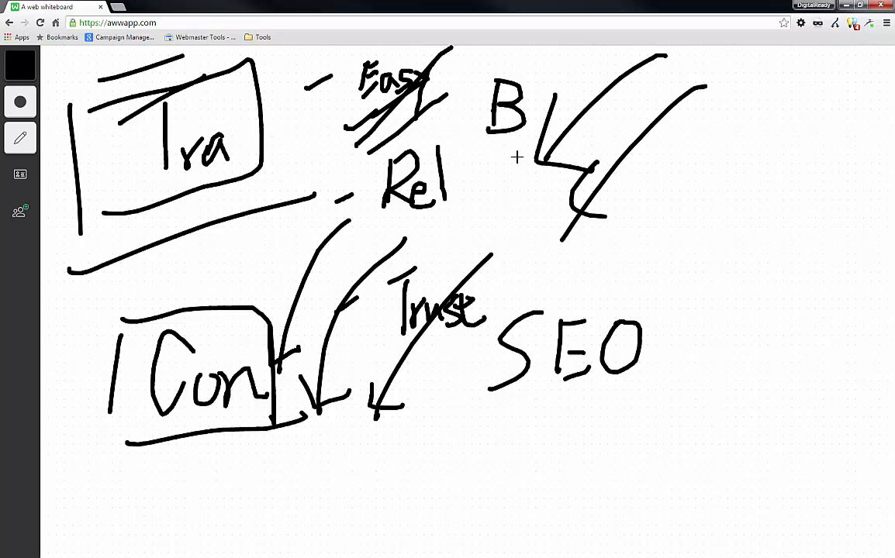
Write an 'S' beside Rel and strike a long horizontal line across Rel and the arrows.
drag(509, 168, 515, 209)
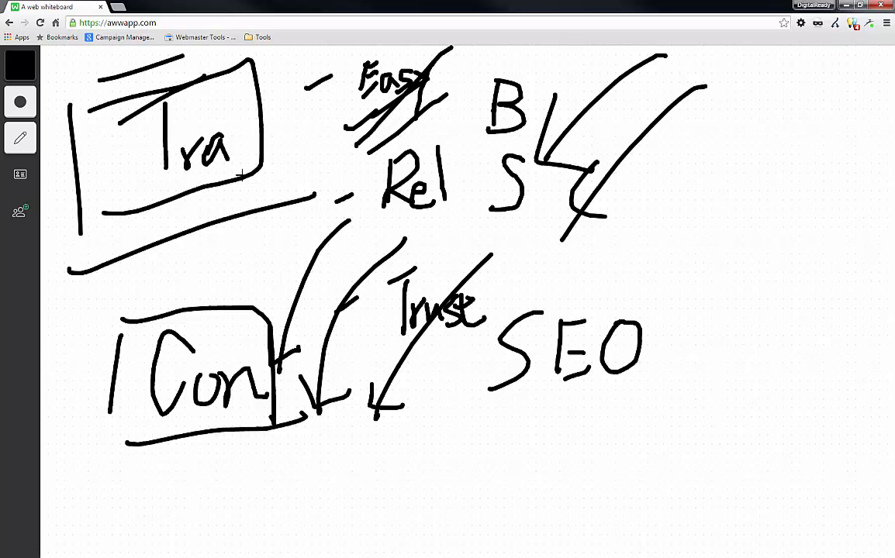
mouse_move(227, 190)
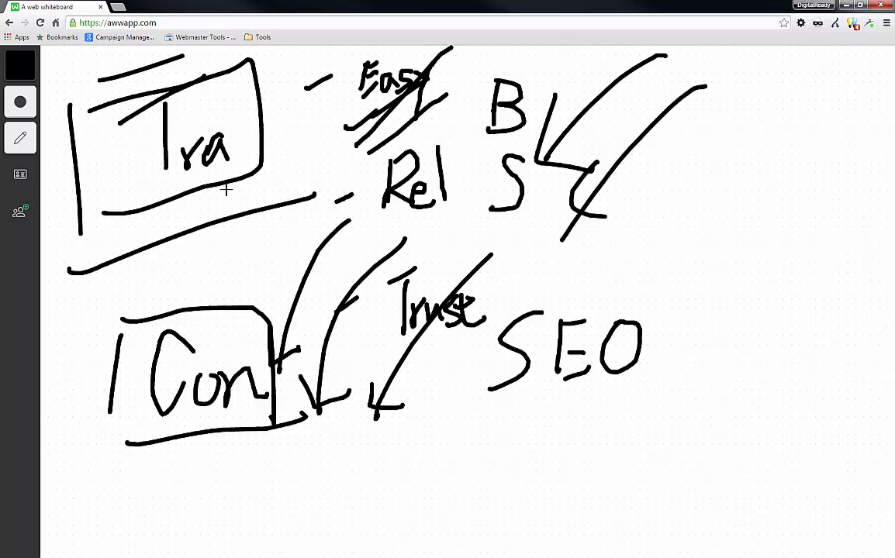
mouse_move(359, 321)
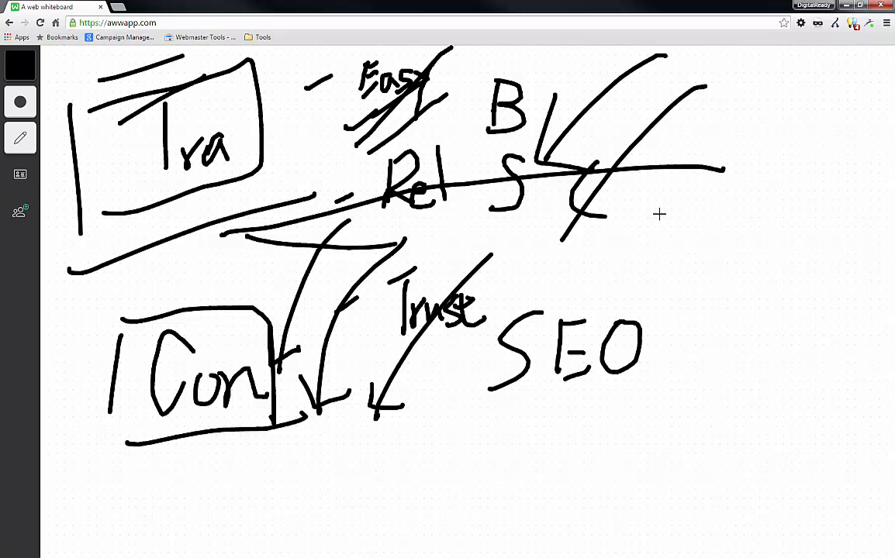
drag(396, 241, 706, 204)
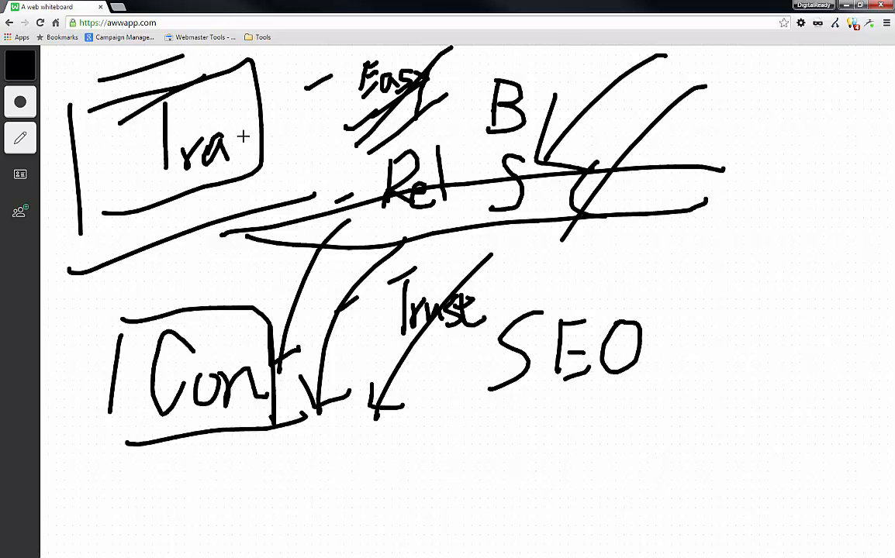
mouse_move(280, 127)
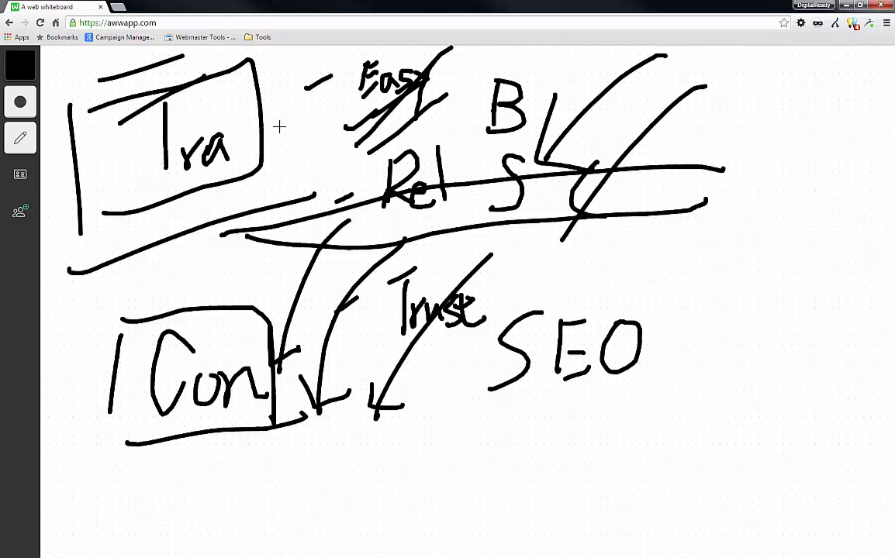
mouse_move(300, 125)
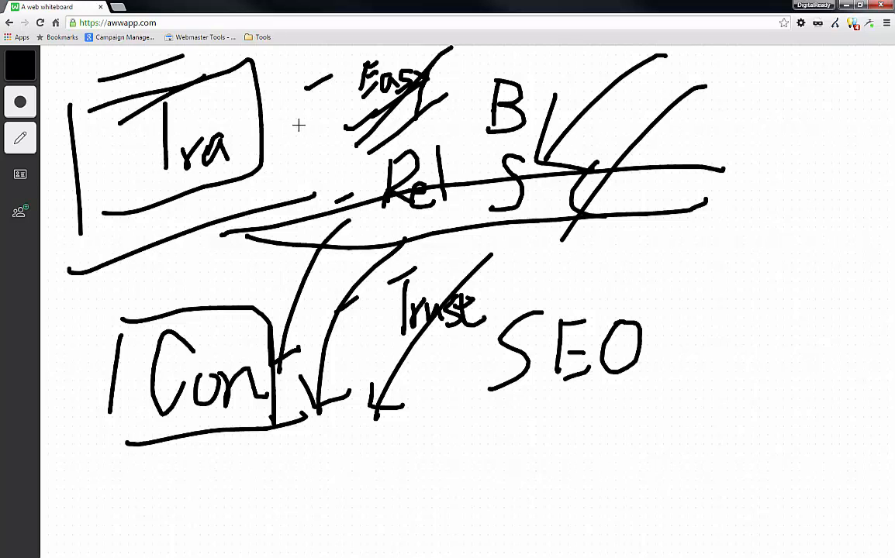
mouse_move(441, 205)
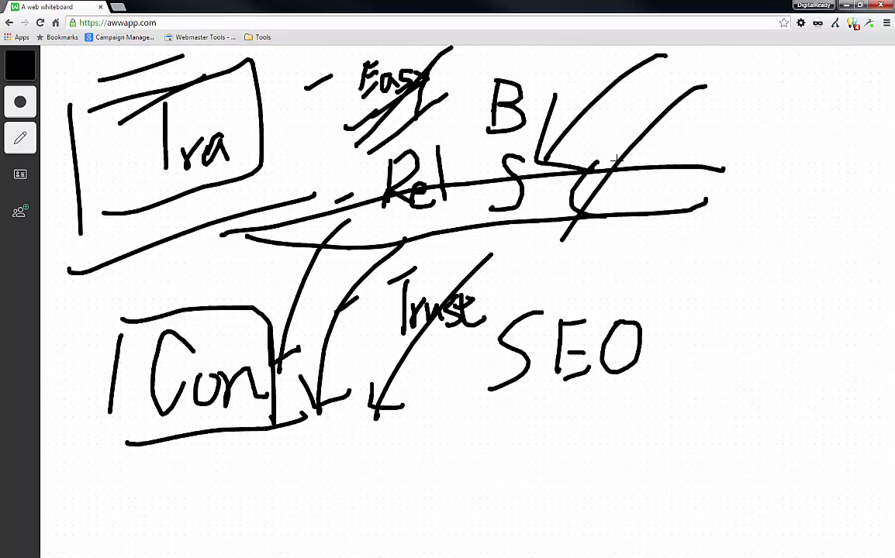
mouse_move(737, 237)
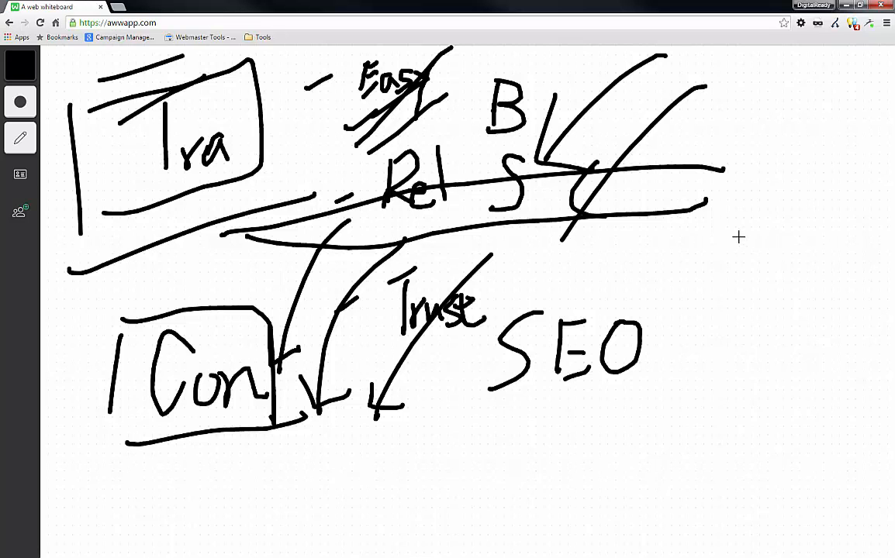
mouse_move(751, 242)
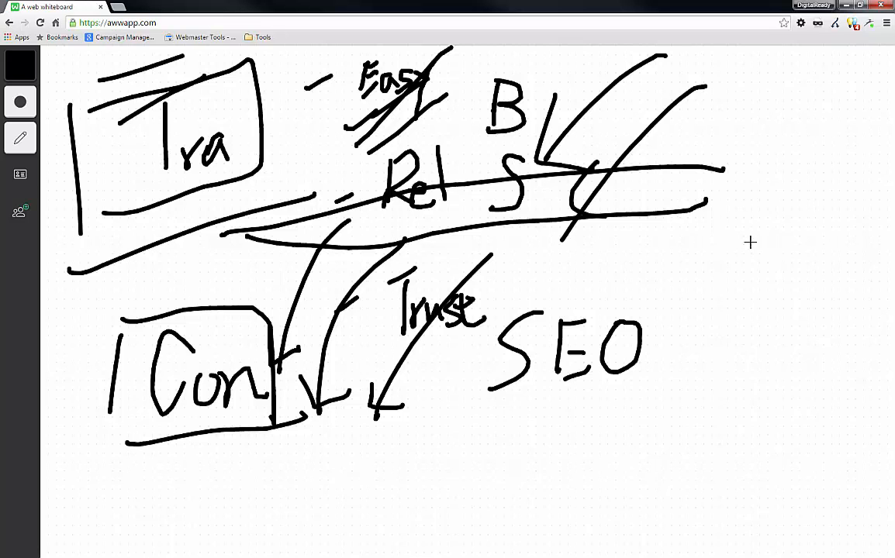